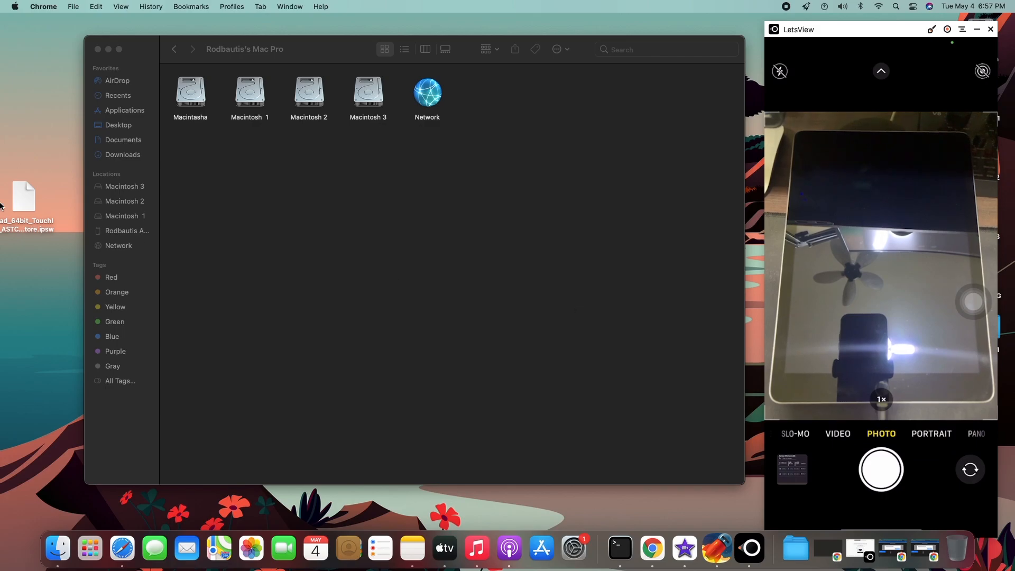
# - Select the downloaded iPad restore .ipsw file on the desktop
pyautogui.click(23, 196)
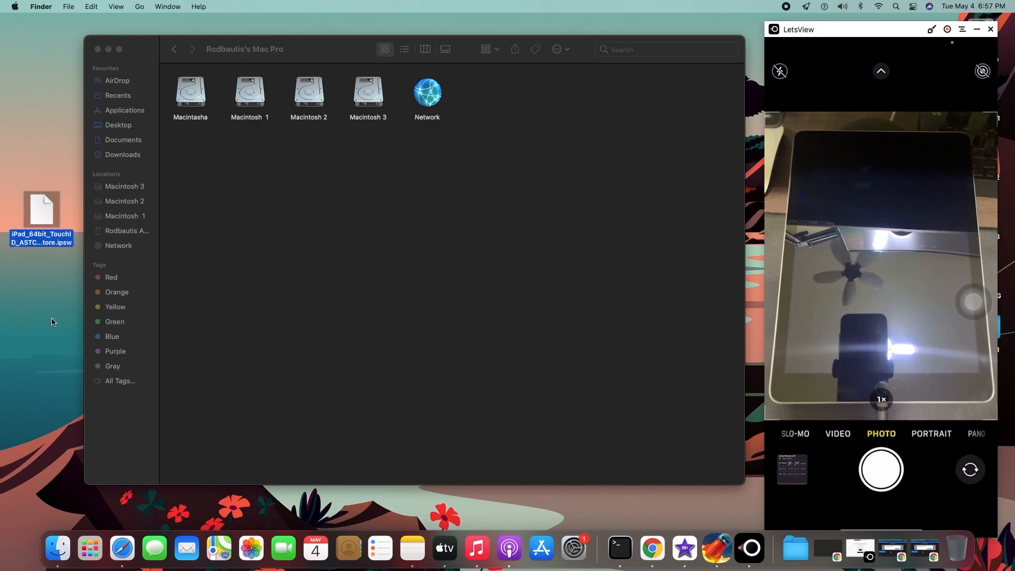
pyautogui.moveTo(45, 289)
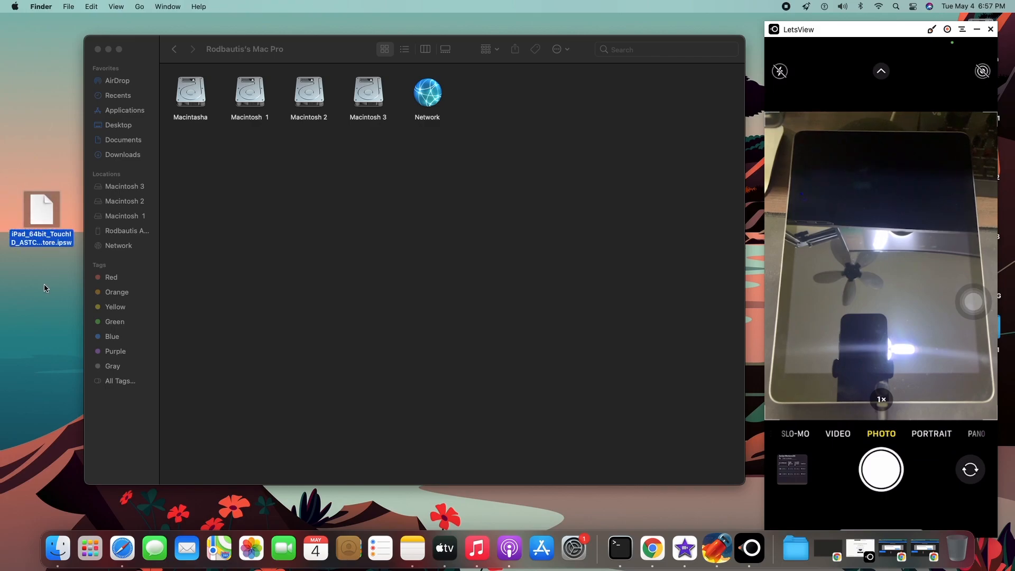
pyautogui.moveTo(34, 346)
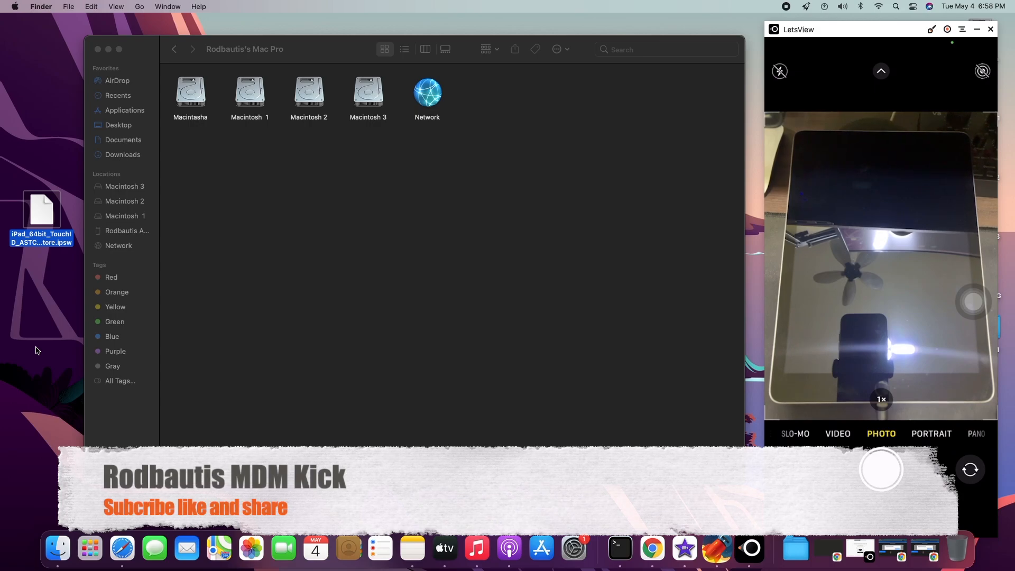
pyautogui.moveTo(111, 394)
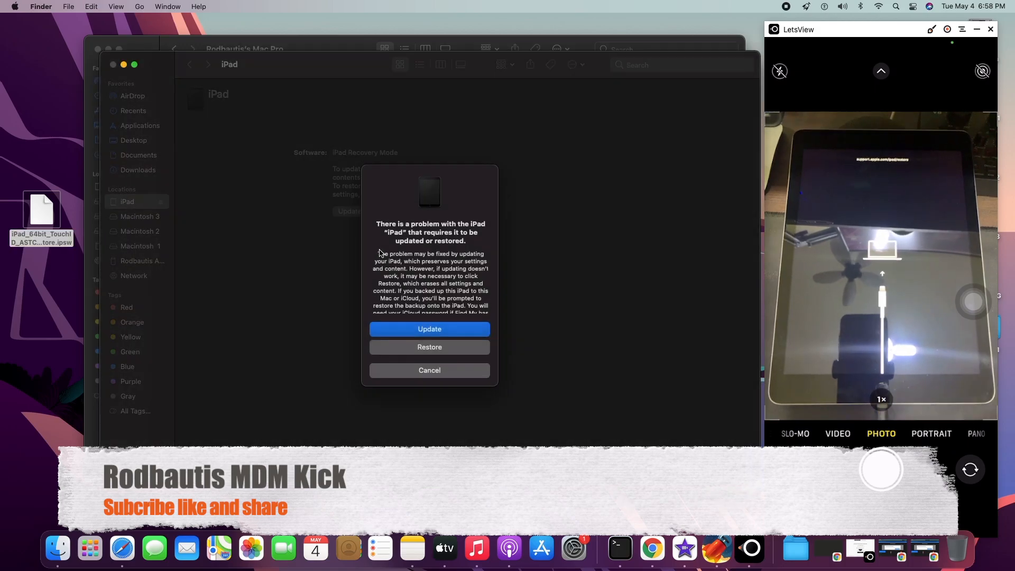
# - Cancel the update-or-restore alert and close the Mac Pro Finder window
pyautogui.click(429, 370)
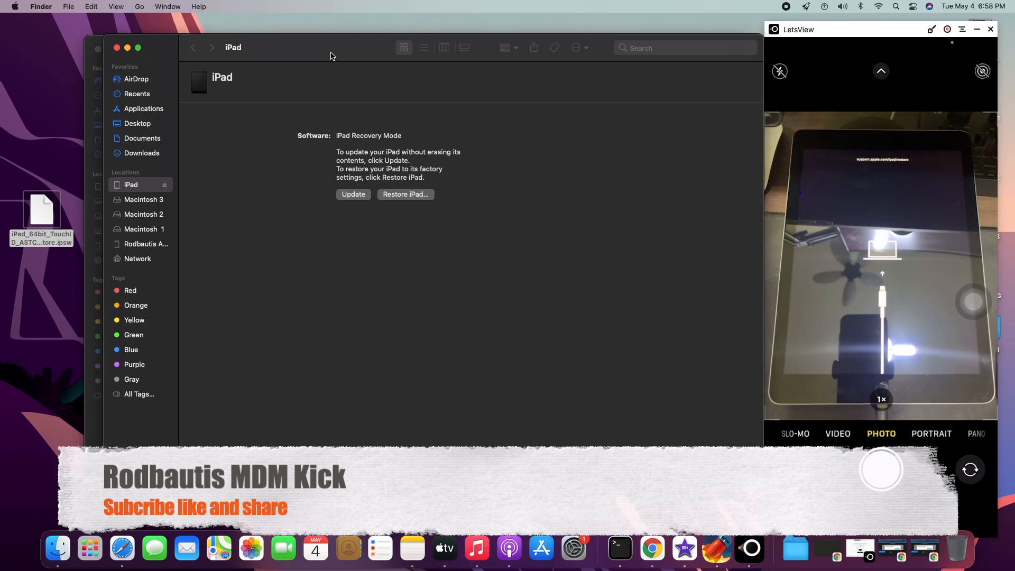
pyautogui.moveTo(109, 445)
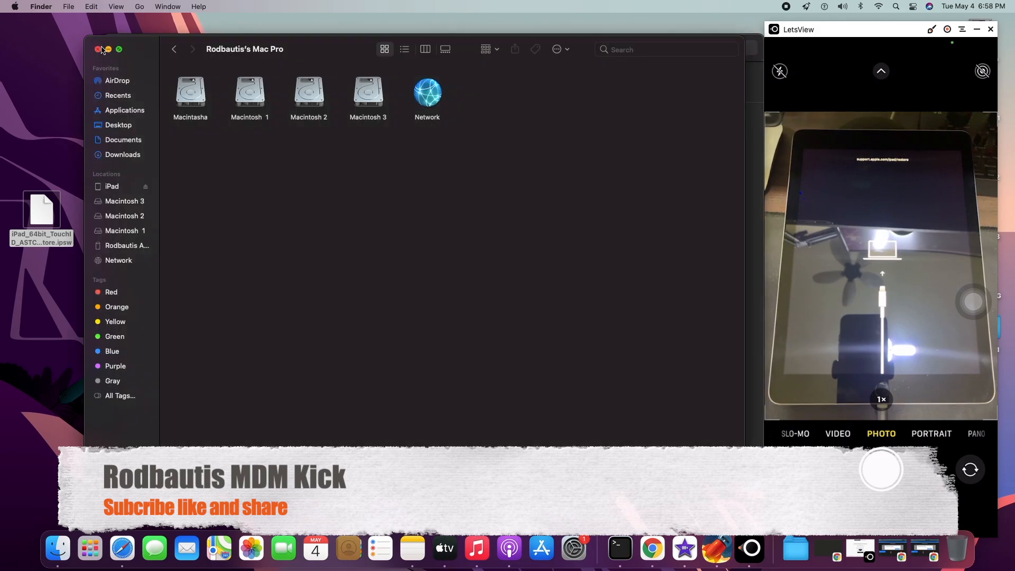
pyautogui.click(112, 186)
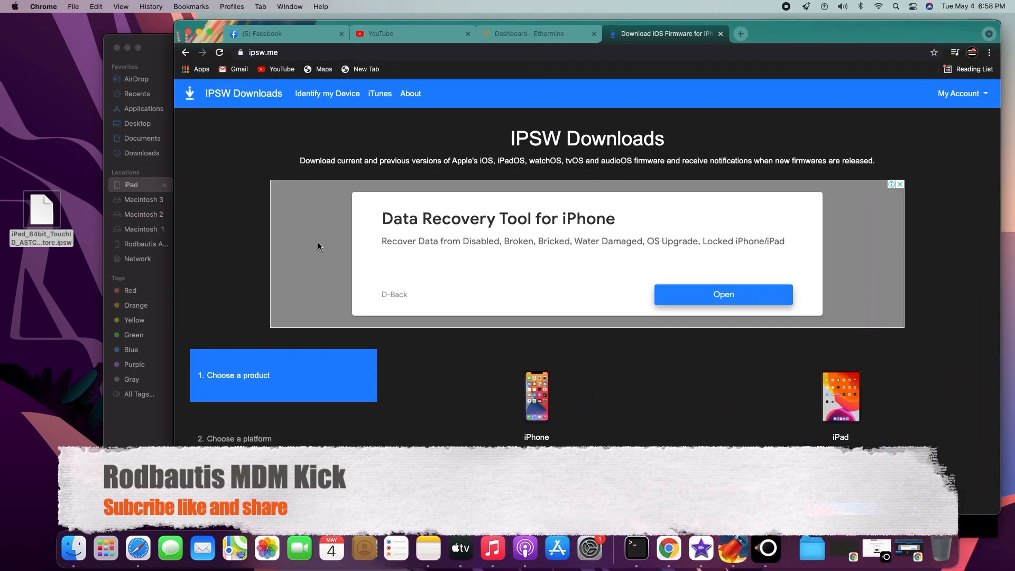
pyautogui.moveTo(458, 348)
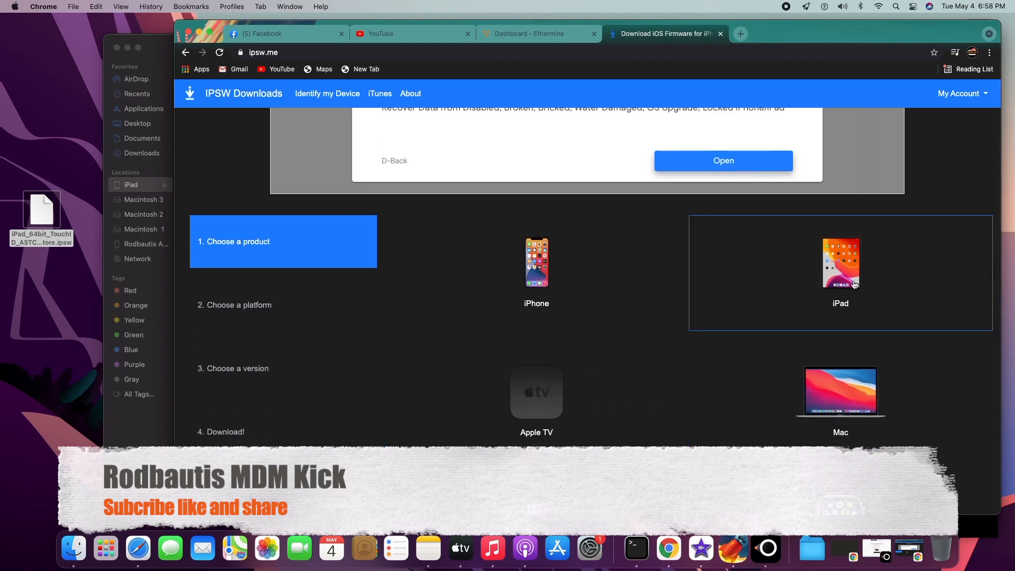
# - Choose iPad on ipsw.me and scroll the model grid to iPad 5 (WiFi)
pyautogui.click(841, 263)
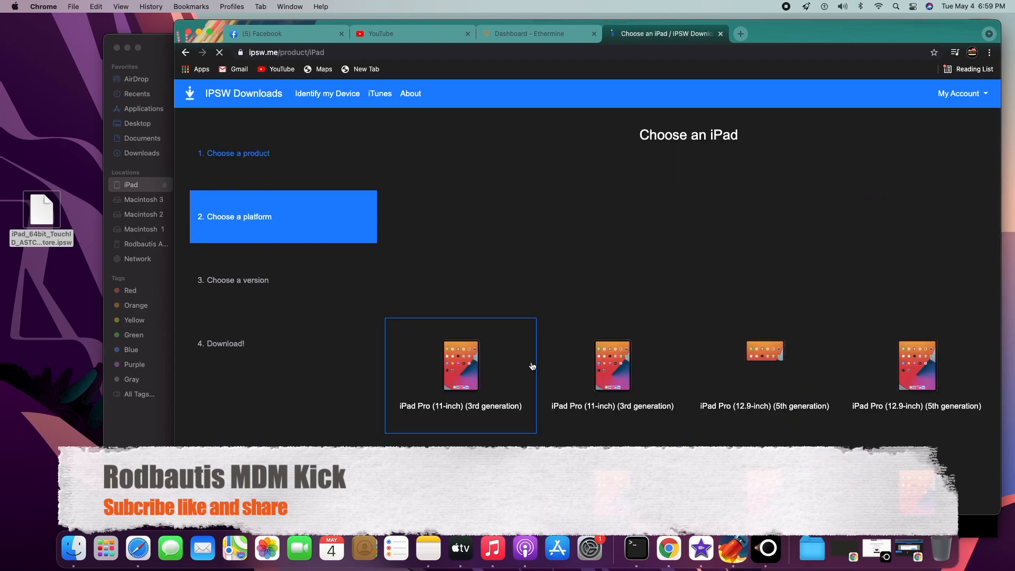
pyautogui.scroll(-3)
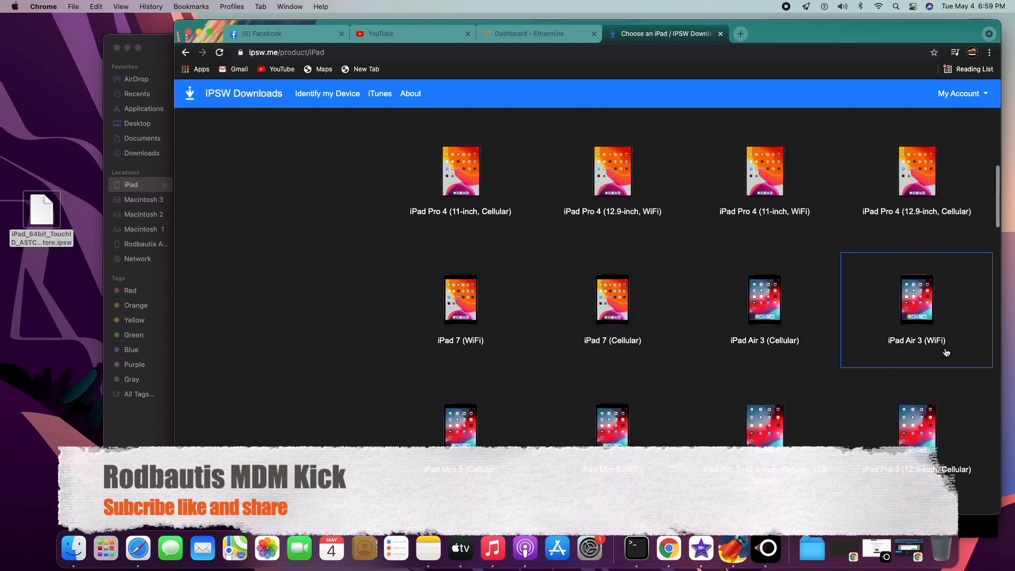
pyautogui.scroll(-3)
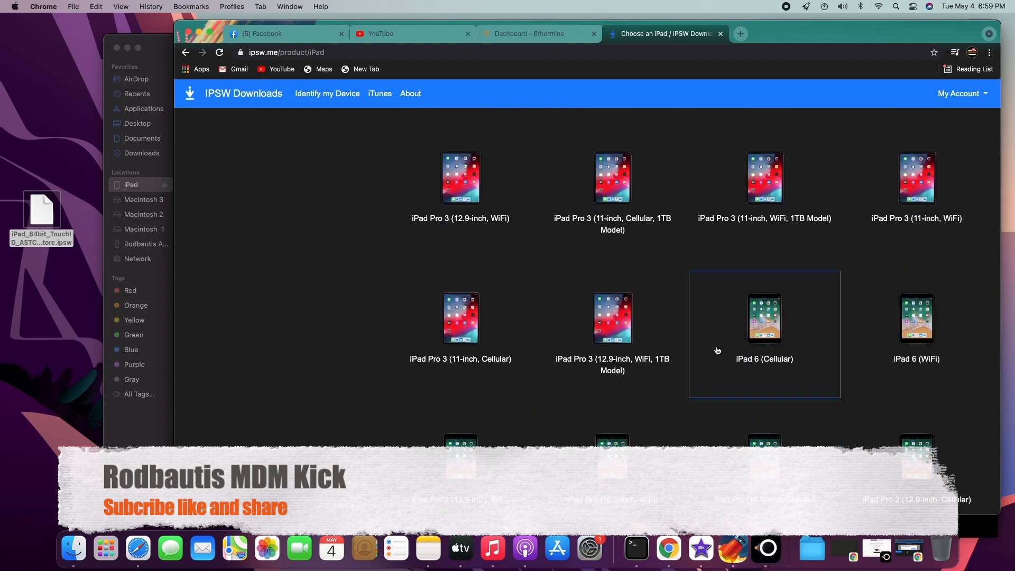
pyautogui.scroll(-3)
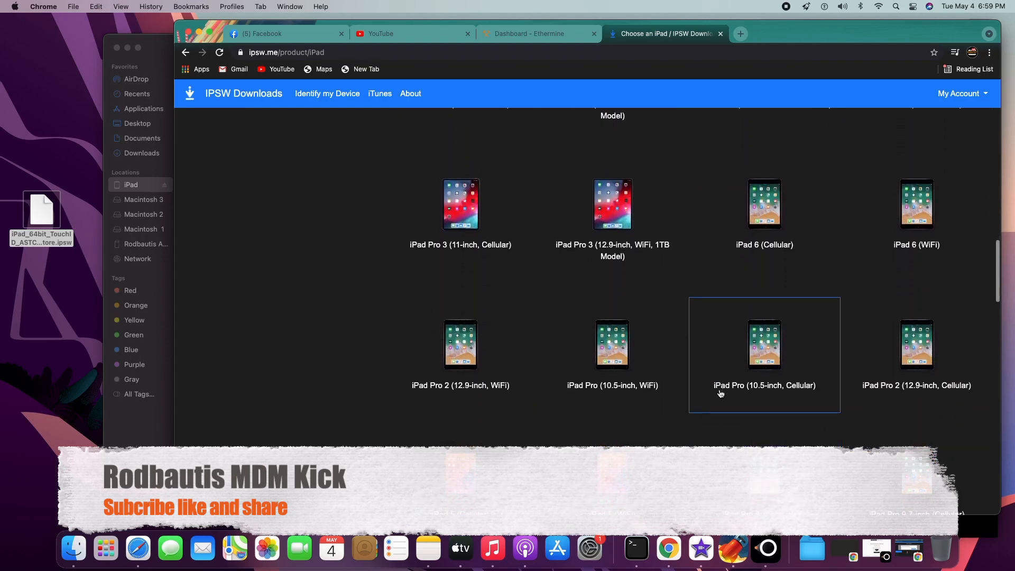
pyautogui.scroll(-3)
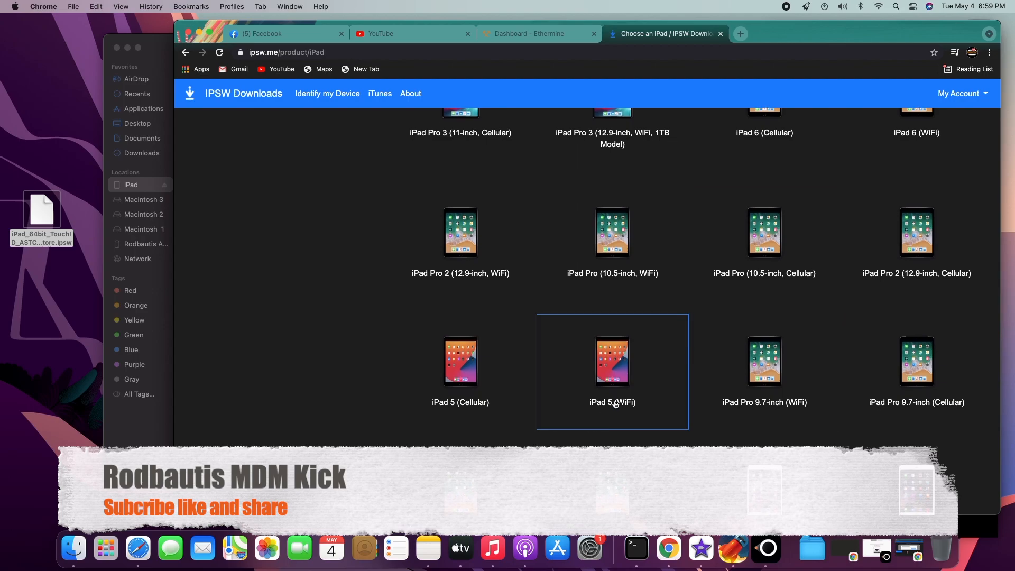
pyautogui.moveTo(635, 359)
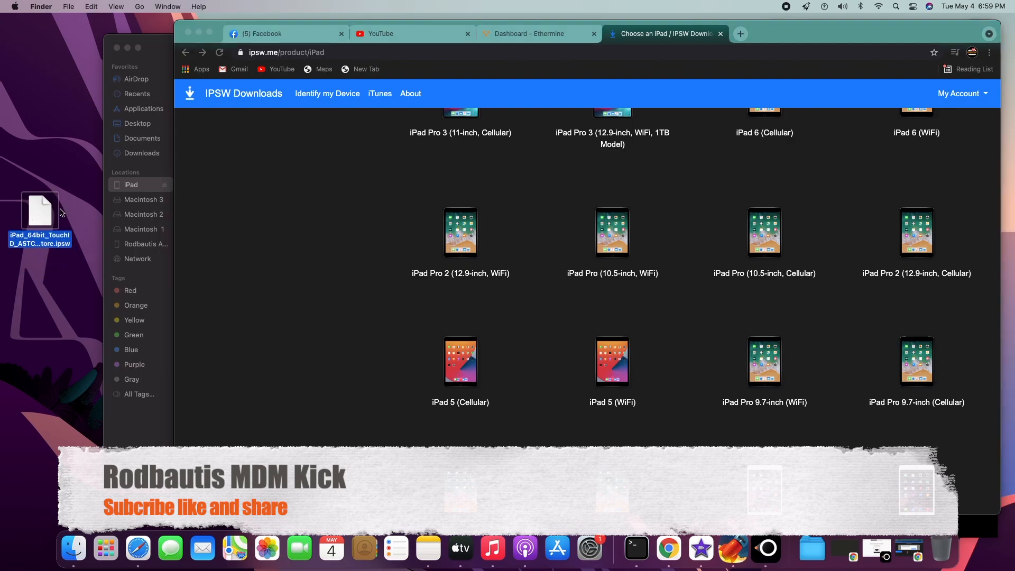
pyautogui.moveTo(111, 8)
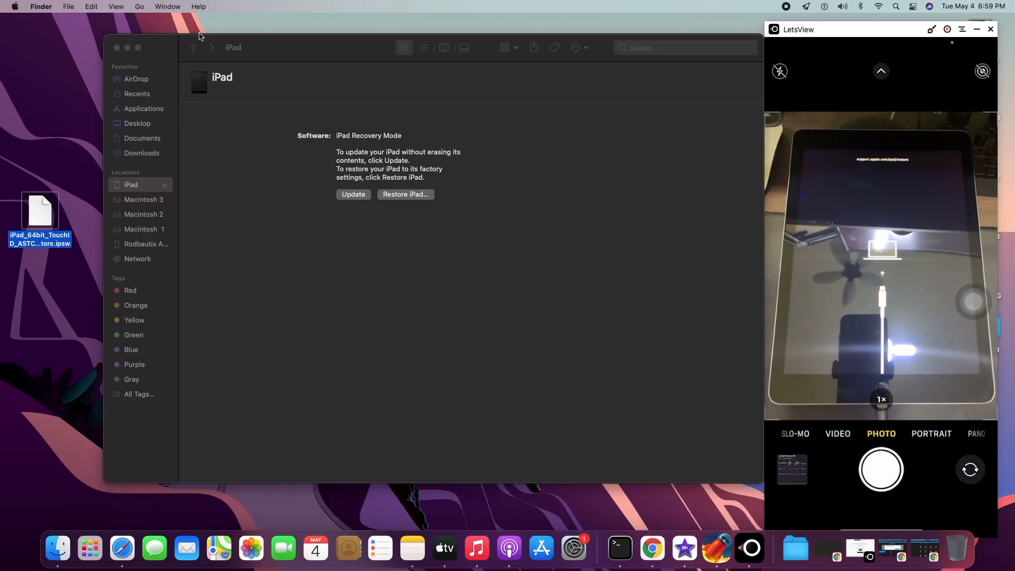
pyautogui.moveTo(206, 38)
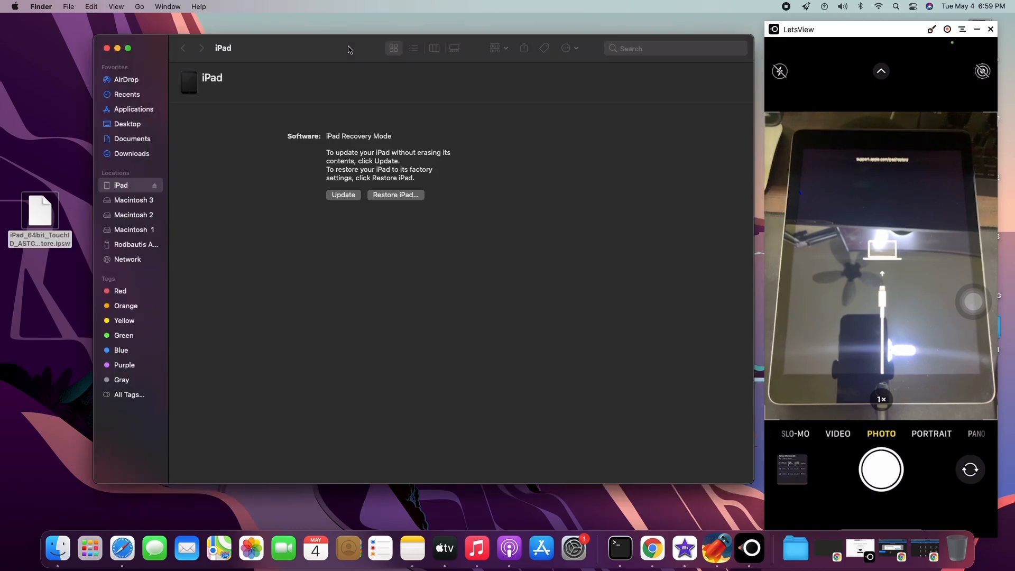
pyautogui.moveTo(393, 287)
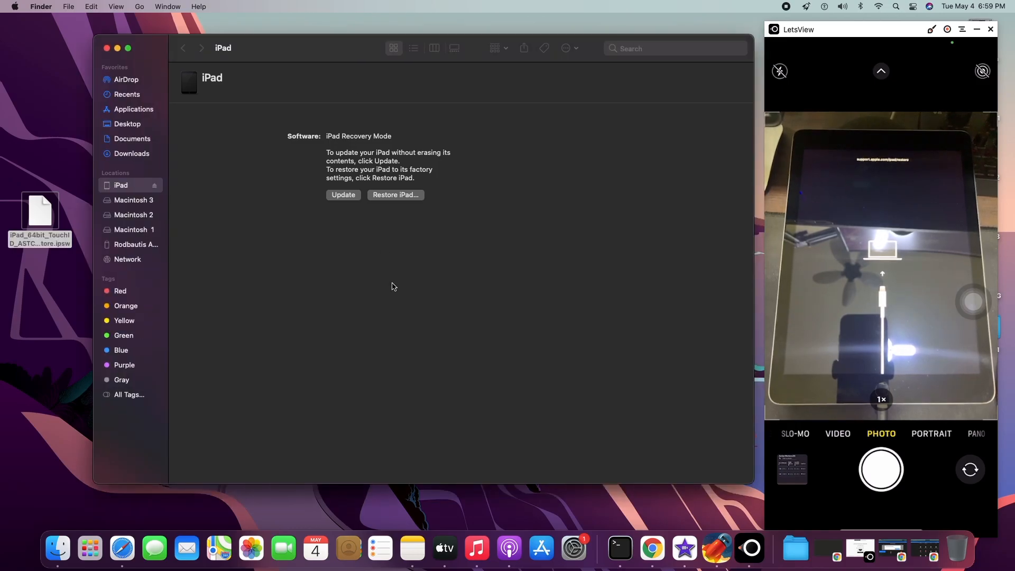
pyautogui.moveTo(554, 415)
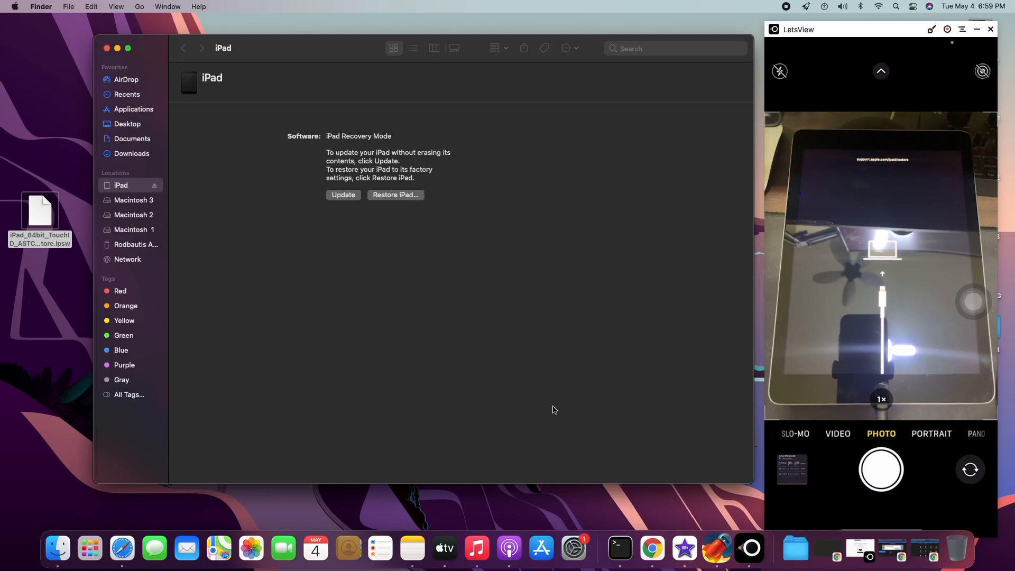
pyautogui.moveTo(437, 271)
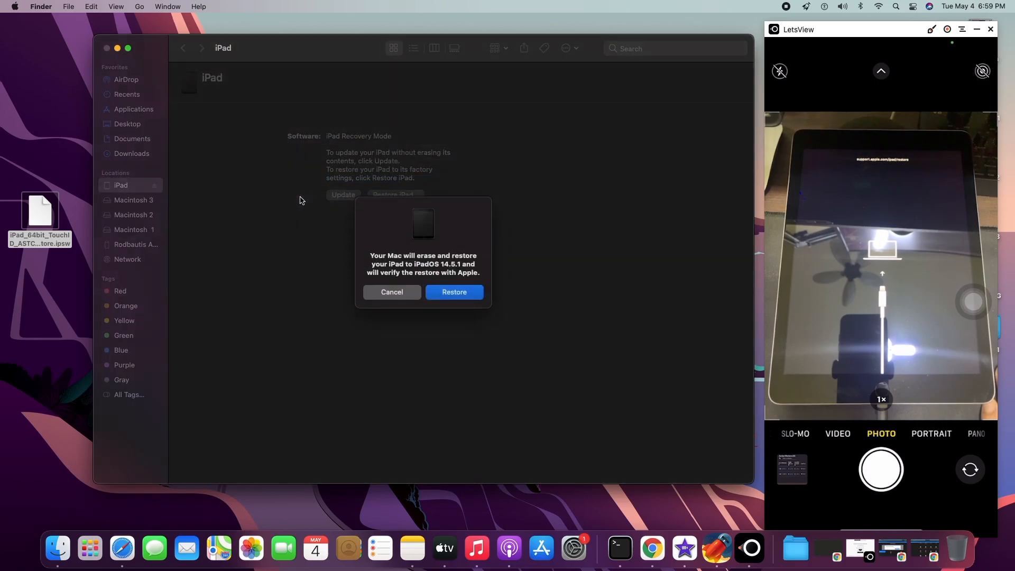
# - Confirm Restore to erase the iPad and install factory iPadOS
pyautogui.click(455, 292)
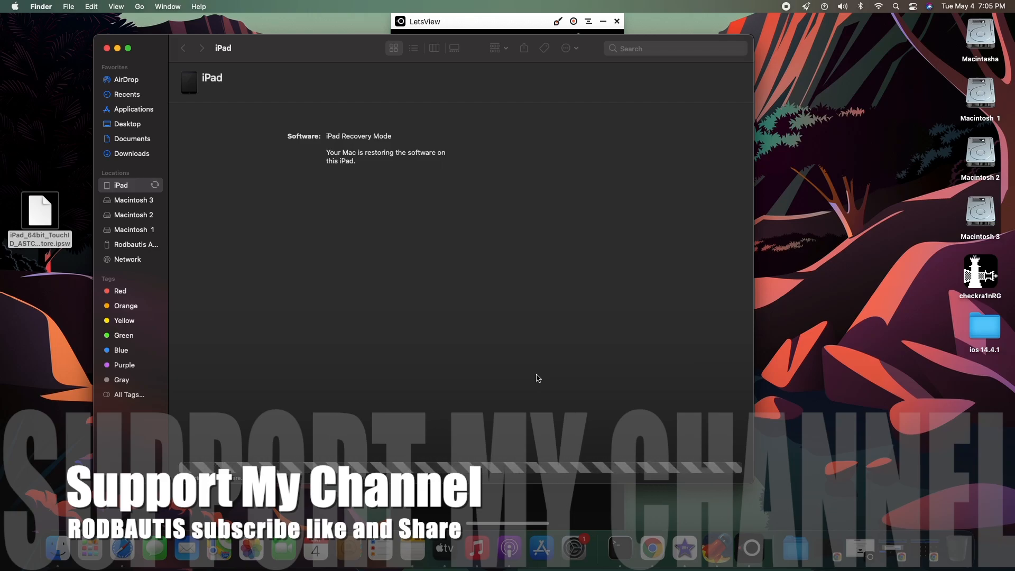
pyautogui.click(617, 21)
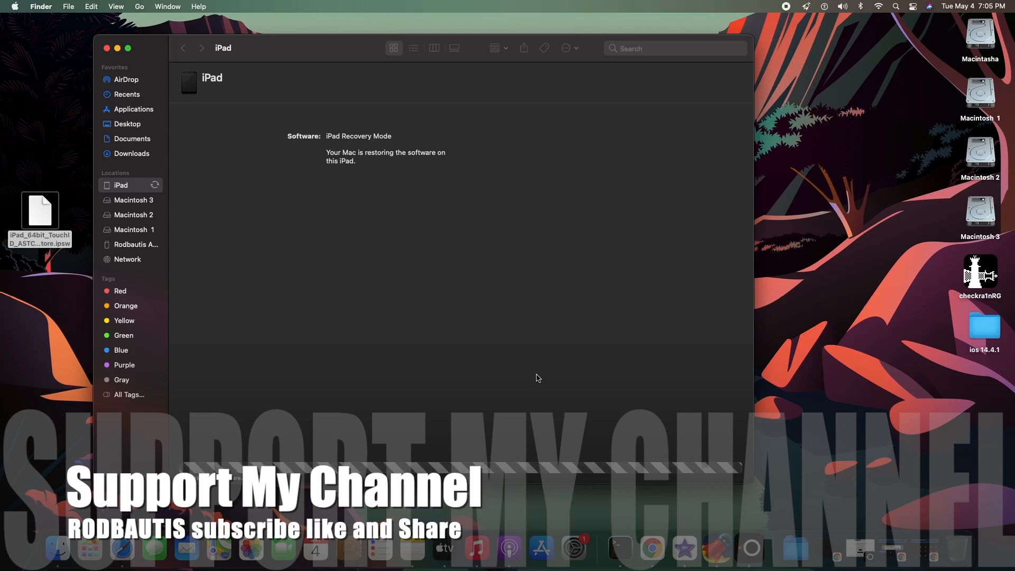
pyautogui.moveTo(886, 525)
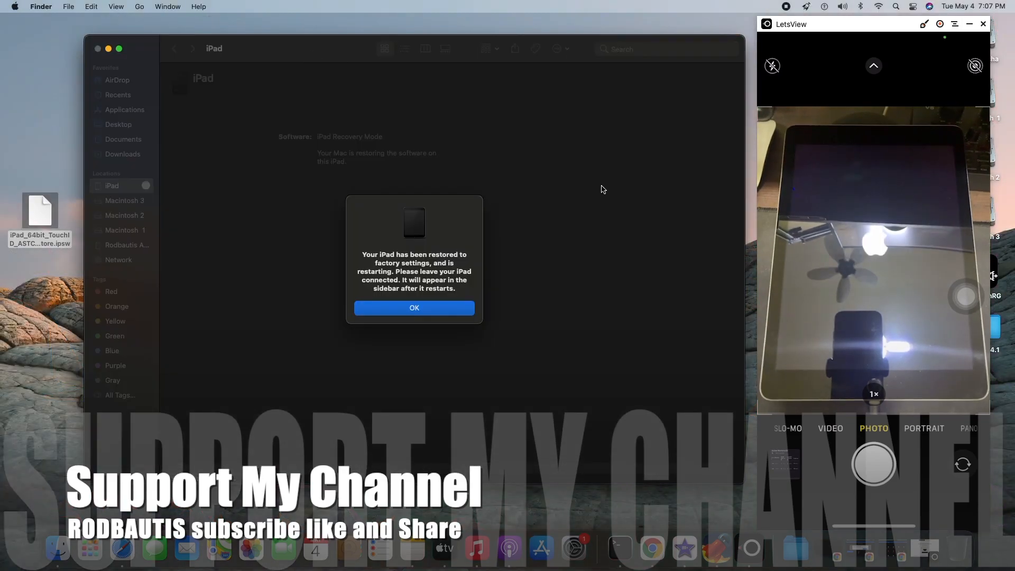
# - Click OK on the restore-complete alert while the iPad restarts
pyautogui.click(414, 308)
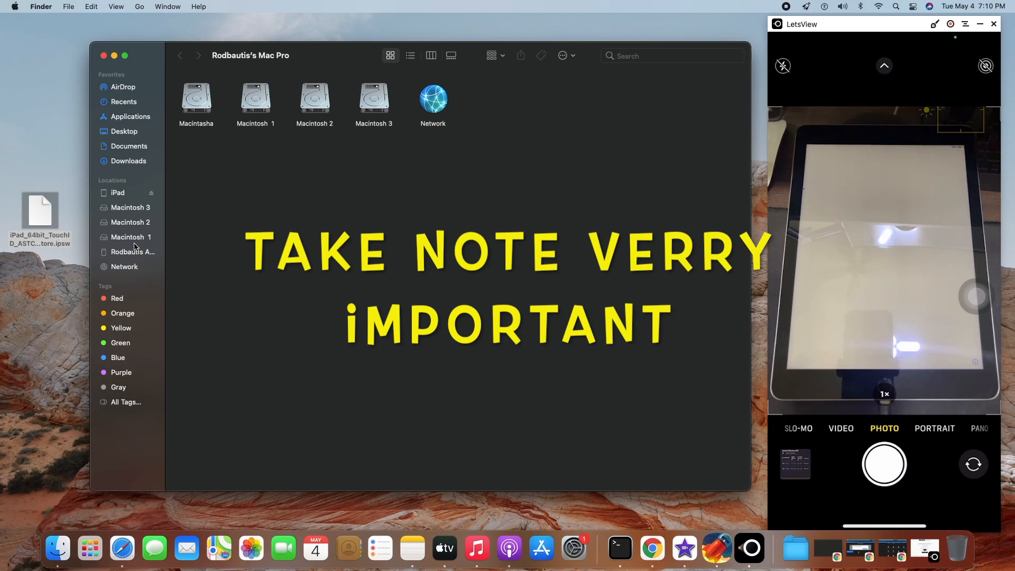
# - Open the iPad in the Finder sidebar and trust it for this Mac
pyautogui.click(118, 192)
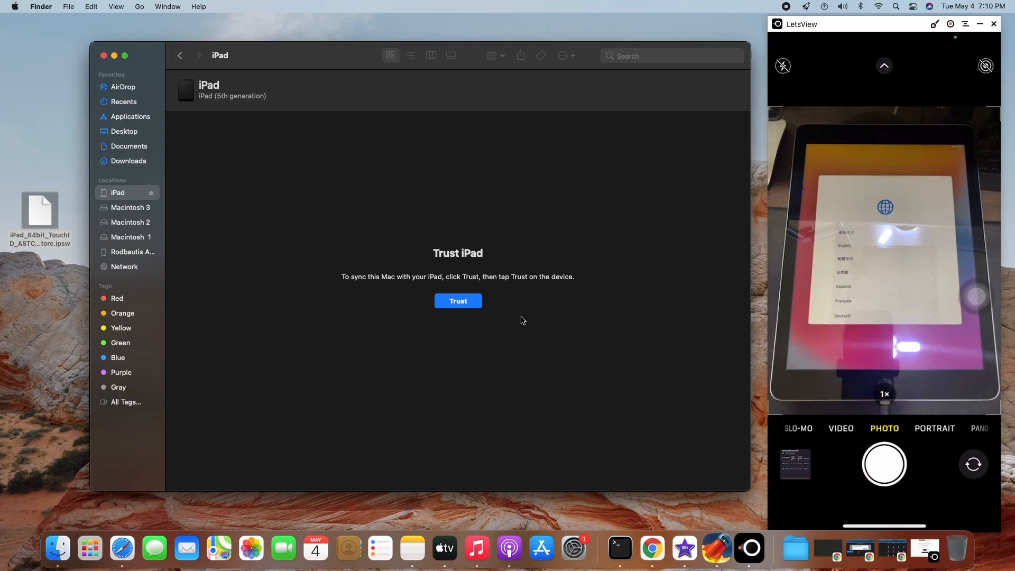
pyautogui.click(458, 301)
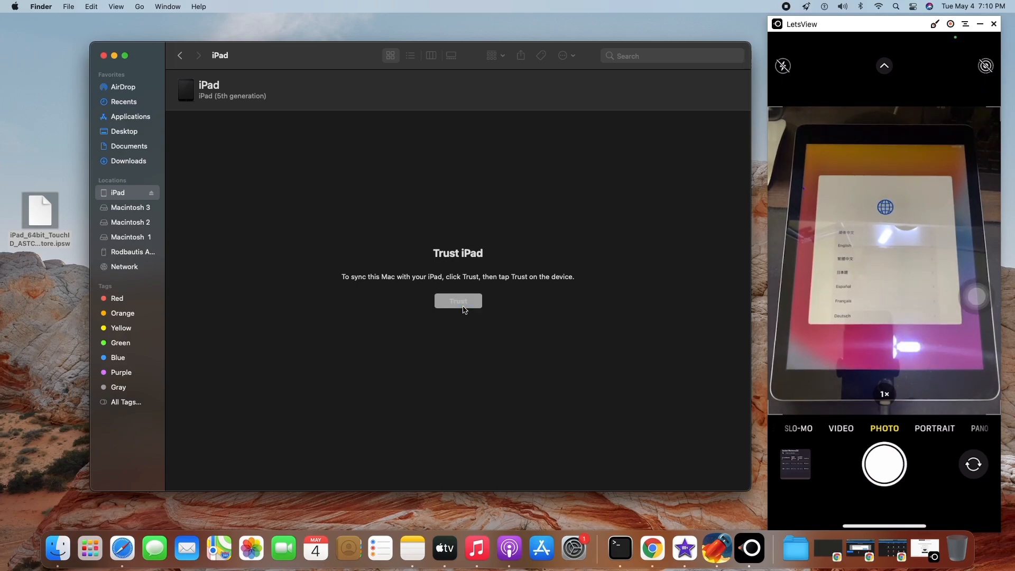
pyautogui.click(458, 301)
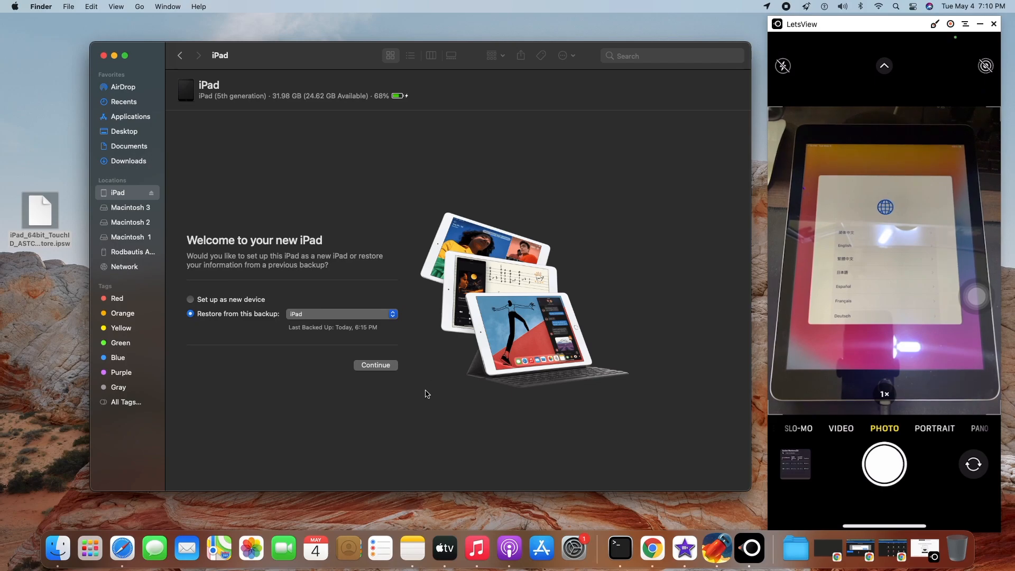
pyautogui.moveTo(434, 417)
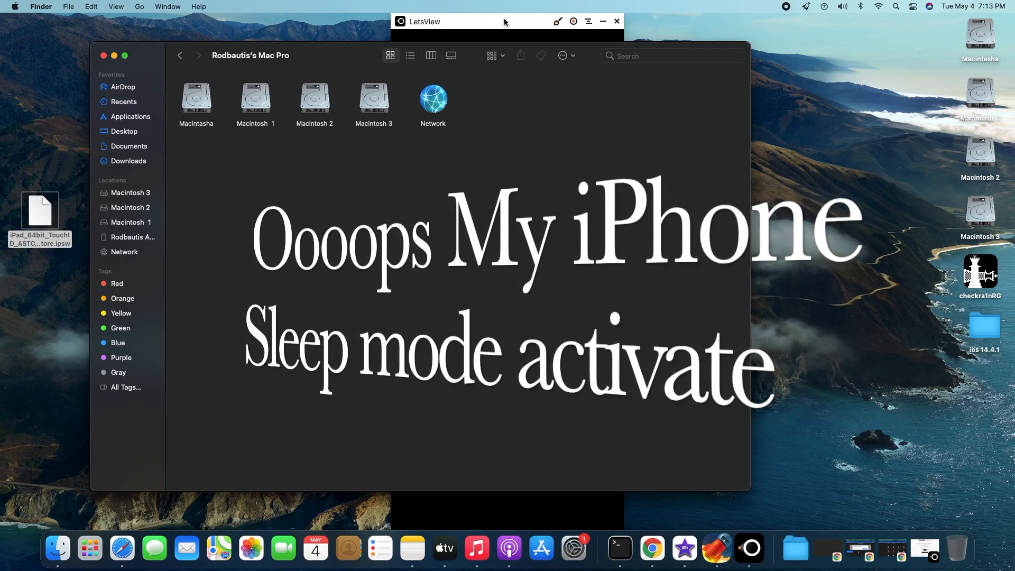
# - Move and close the blank LetsView iPhone mirror window
pyautogui.moveTo(505, 21); pyautogui.dragTo(871, 33)
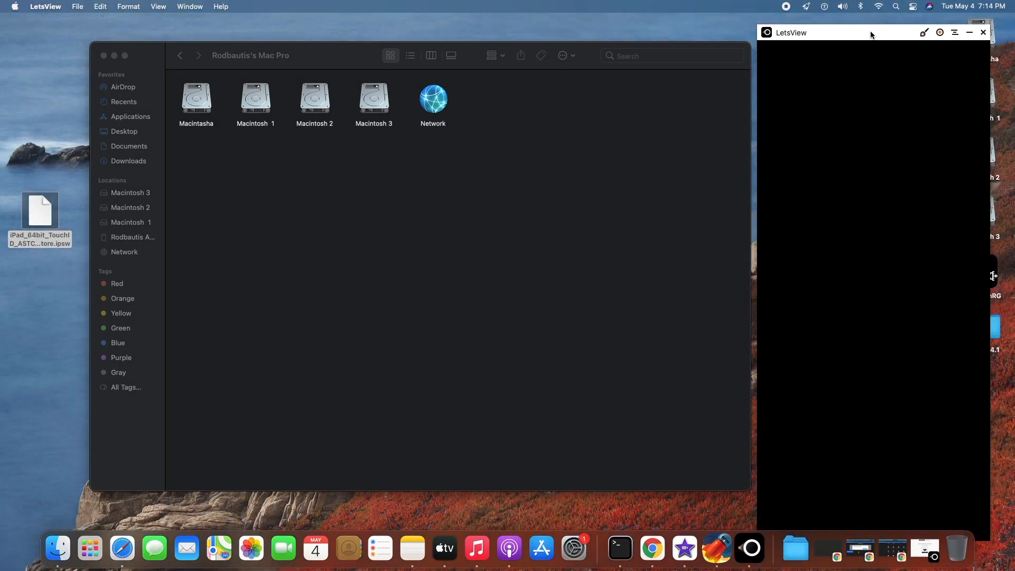
pyautogui.click(983, 33)
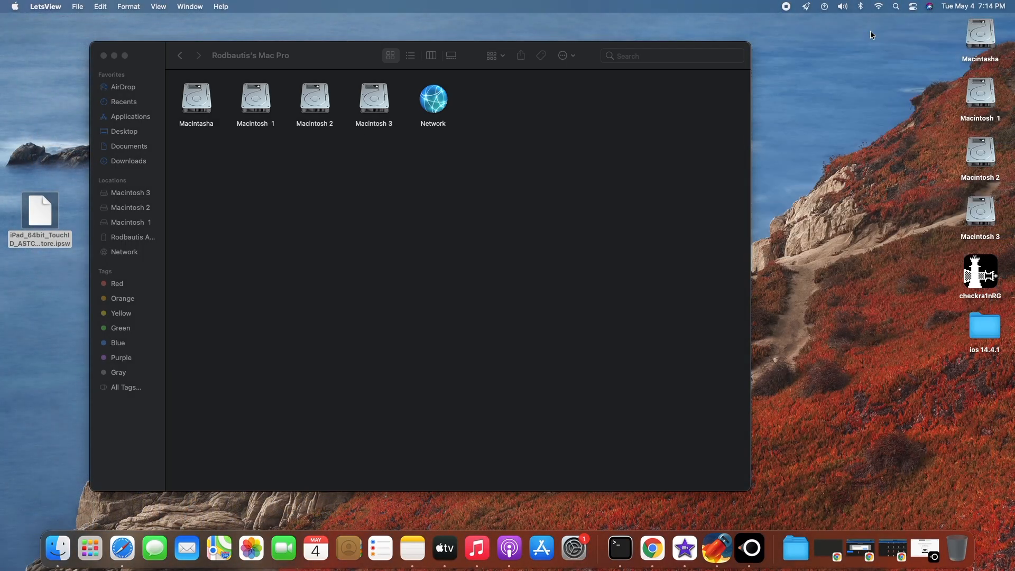
pyautogui.moveTo(847, 48)
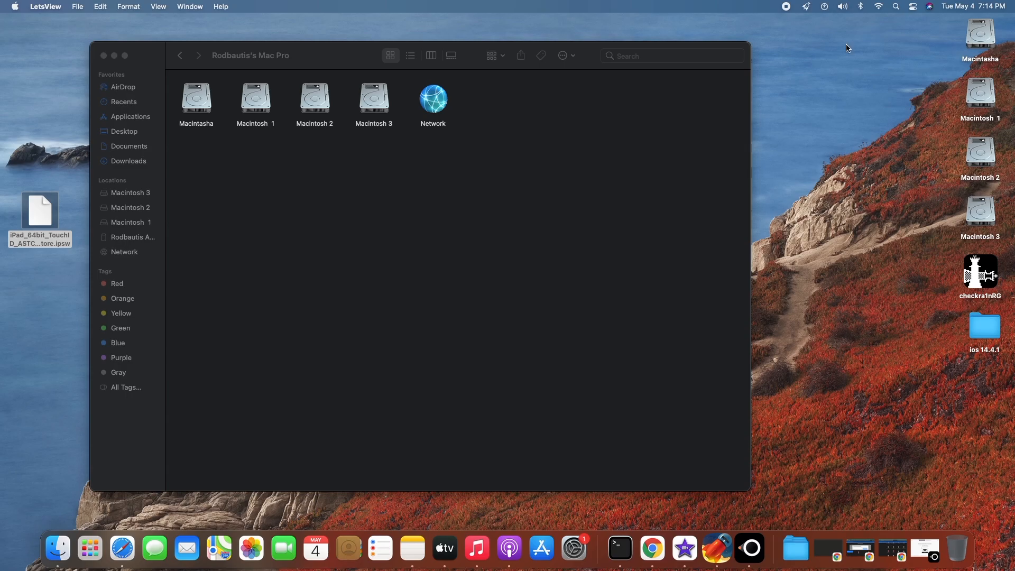
pyautogui.moveTo(736, 547)
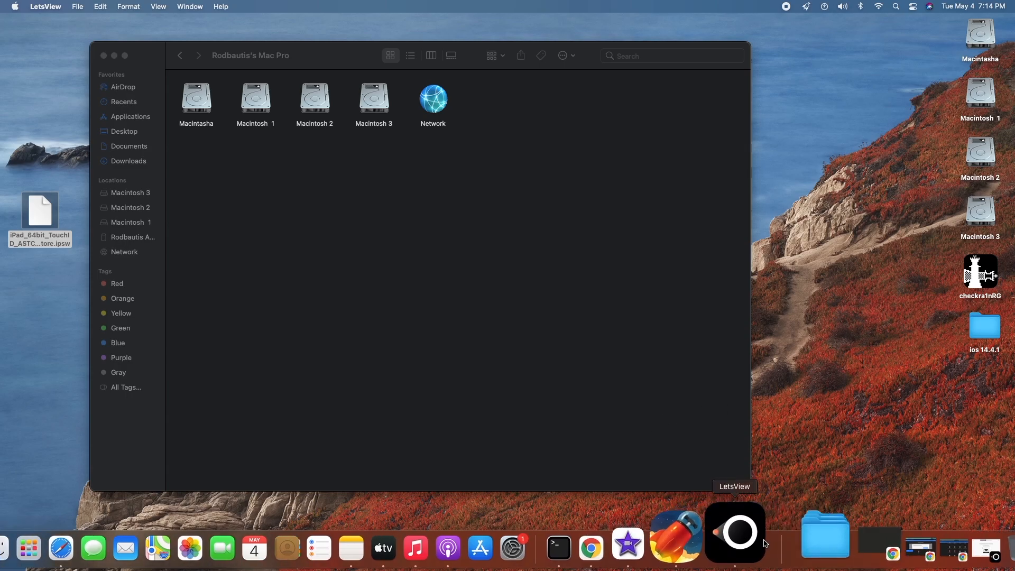
# - Reopen LetsView from the Dock and start the iPhone camera to film the iPad
pyautogui.click(735, 533)
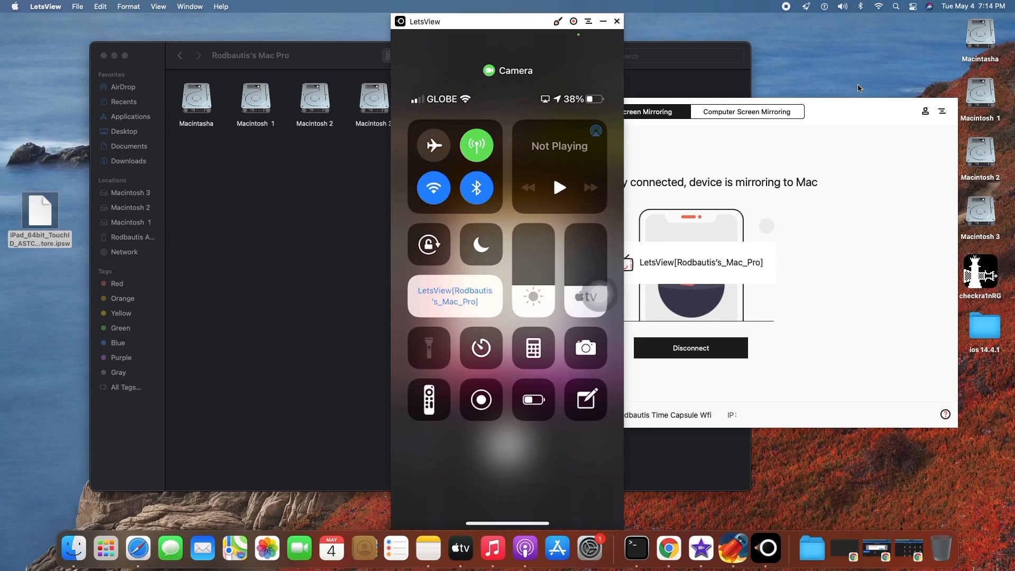
pyautogui.click(490, 71)
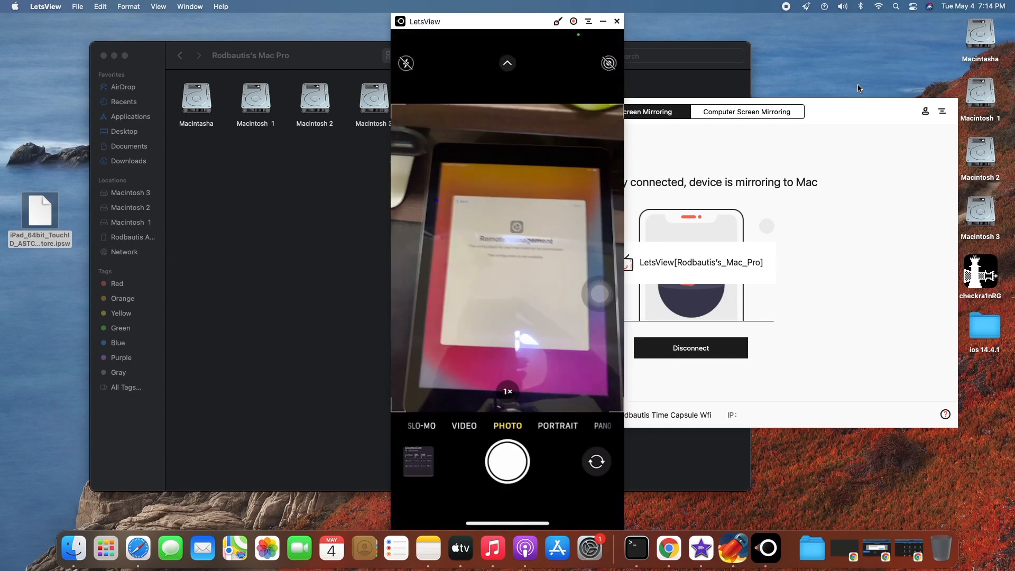